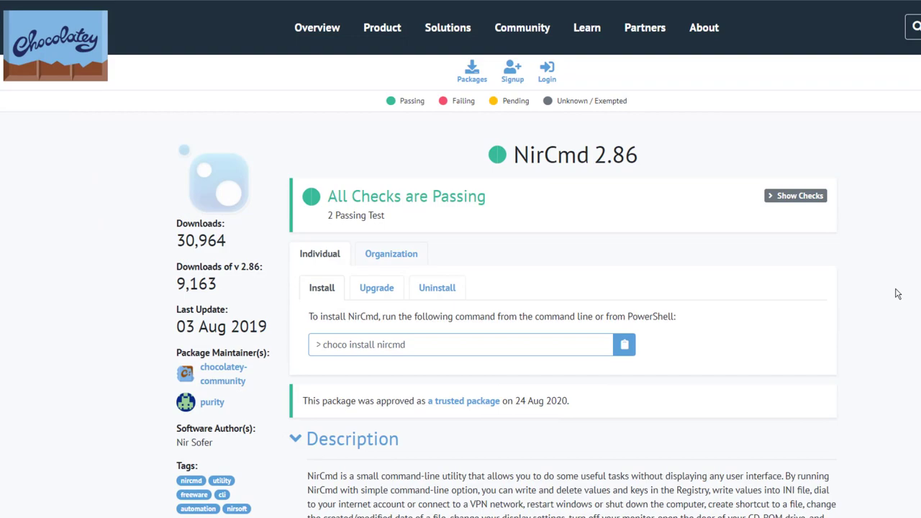
pyautogui.moveTo(898, 298)
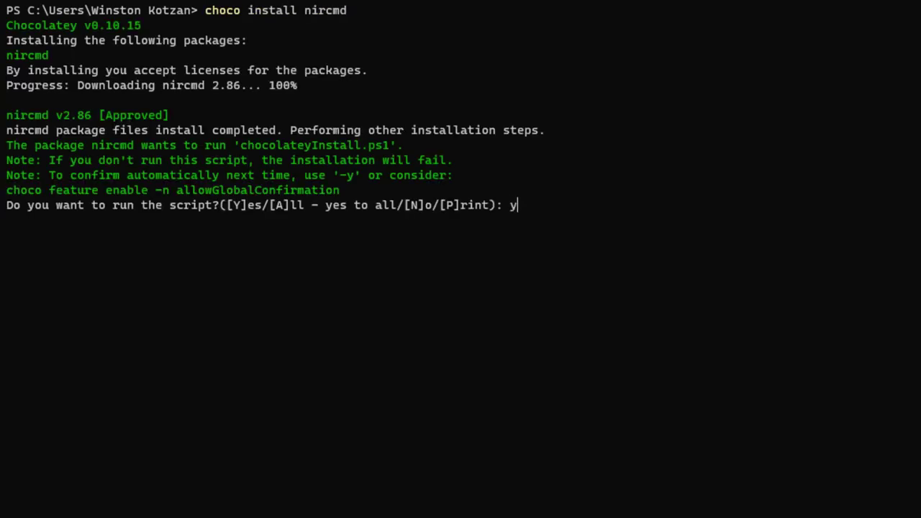
# Confirm the 'Do you want to run the script?' prompt so NirCmd finishes installing.
pyautogui.press('Return')
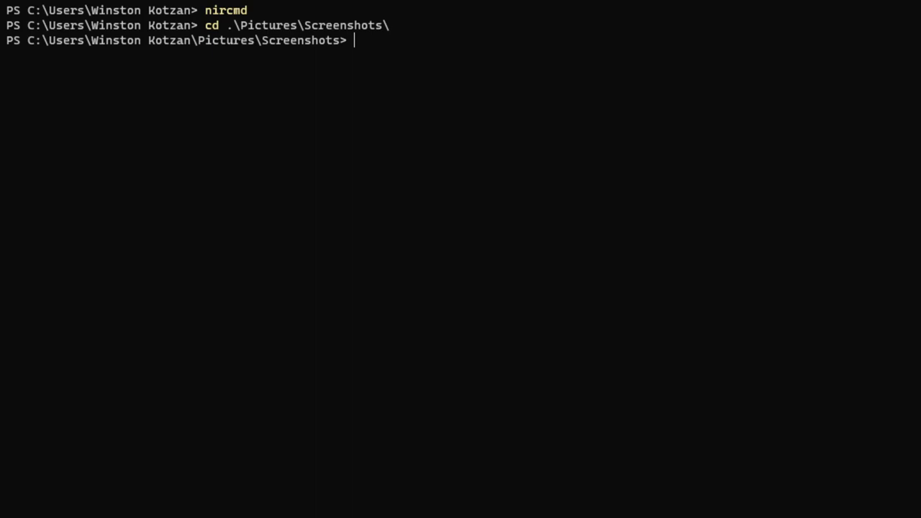
# Run 'nircmd savescreenshot nircmdtest.png' in the Screenshots folder.
pyautogui.write('nircmd savescreenshot')
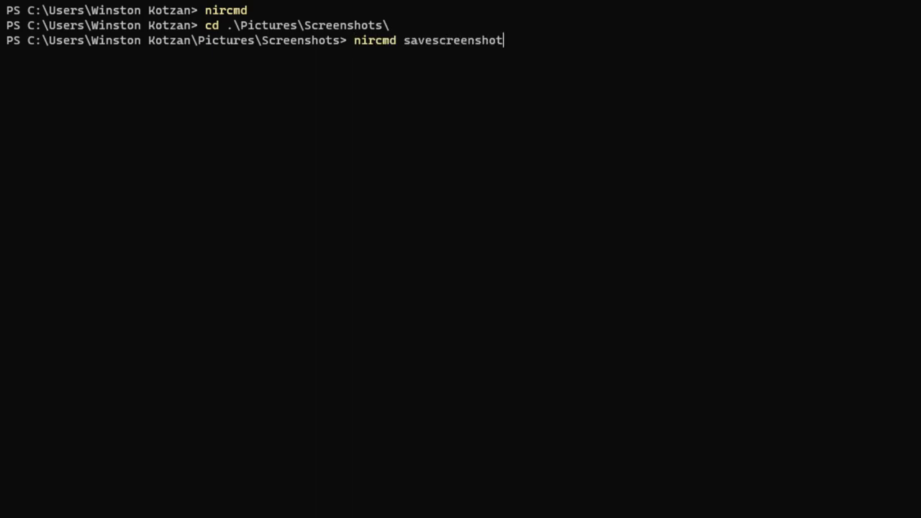
pyautogui.press('Return')
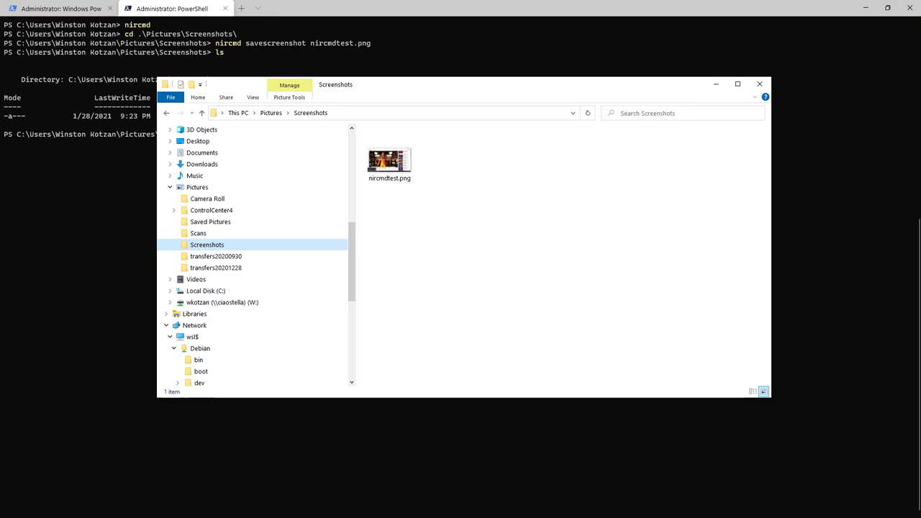
# Open nircmdtest.png from the Screenshots folder to view it in VLC.
pyautogui.click(388, 159)
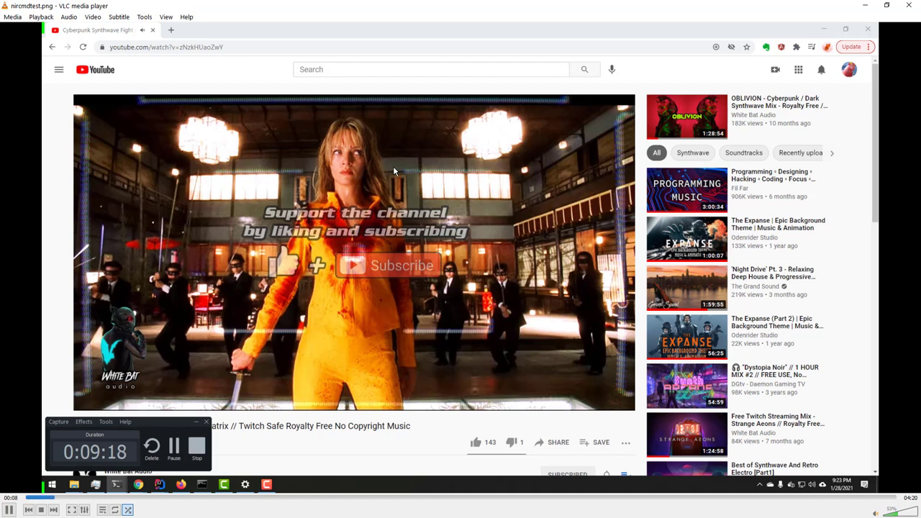
pyautogui.moveTo(464, 190)
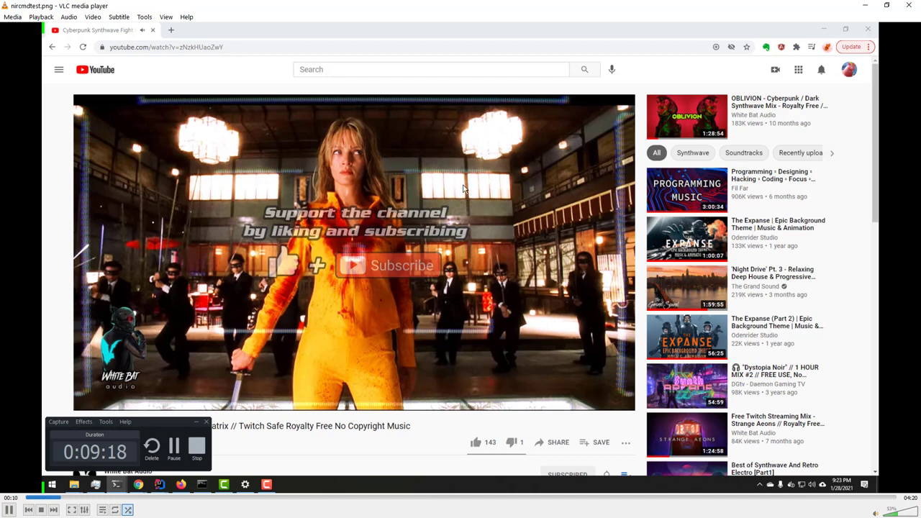
pyautogui.moveTo(909, 6)
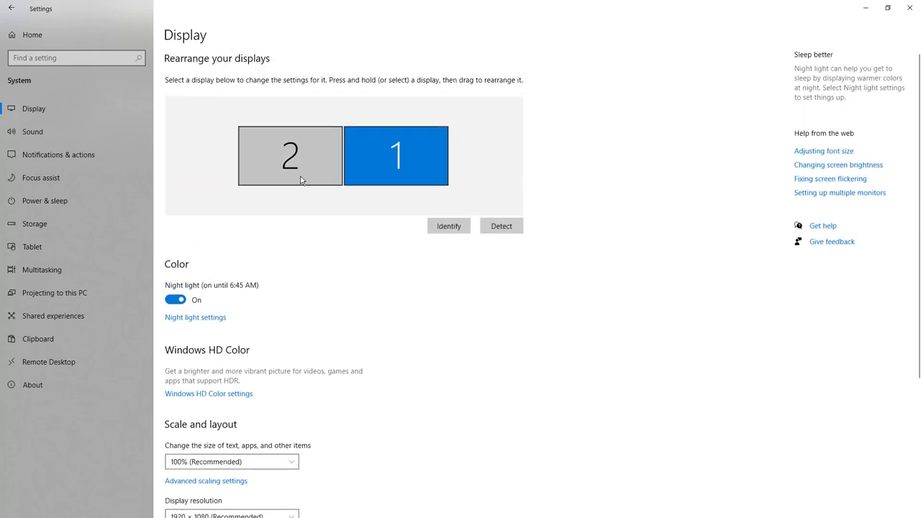
# Scroll the Display settings page to the Rearrange your displays diagram.
pyautogui.scroll(-3)
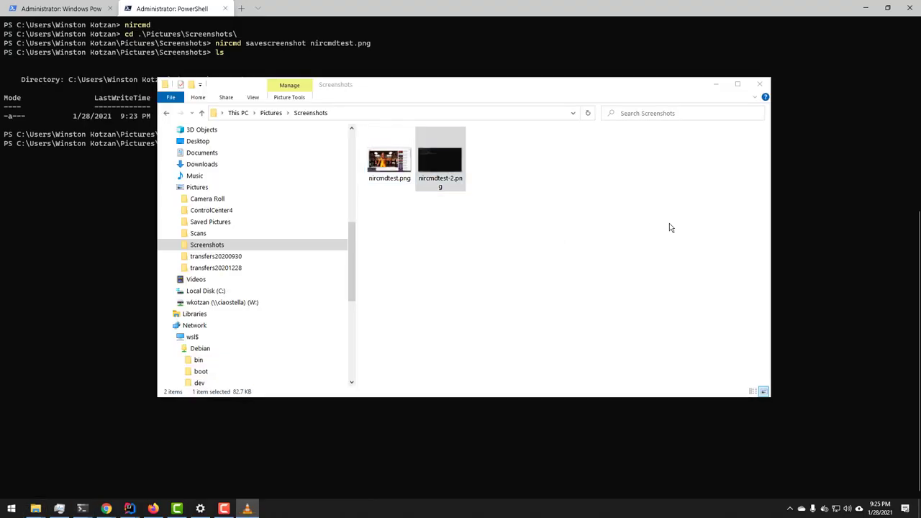
# Open nircmdtest-2.png in VLC and maximize the player window.
pyautogui.doubleClick(441, 158)
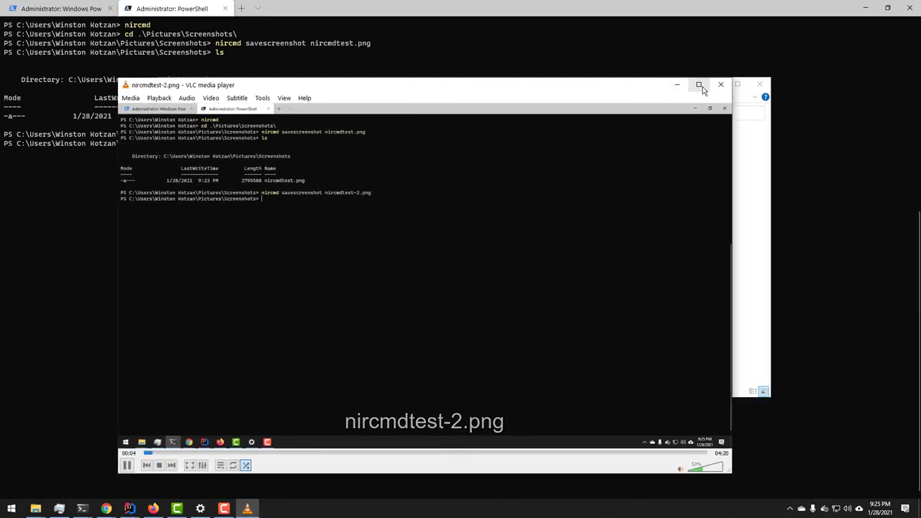
pyautogui.click(699, 85)
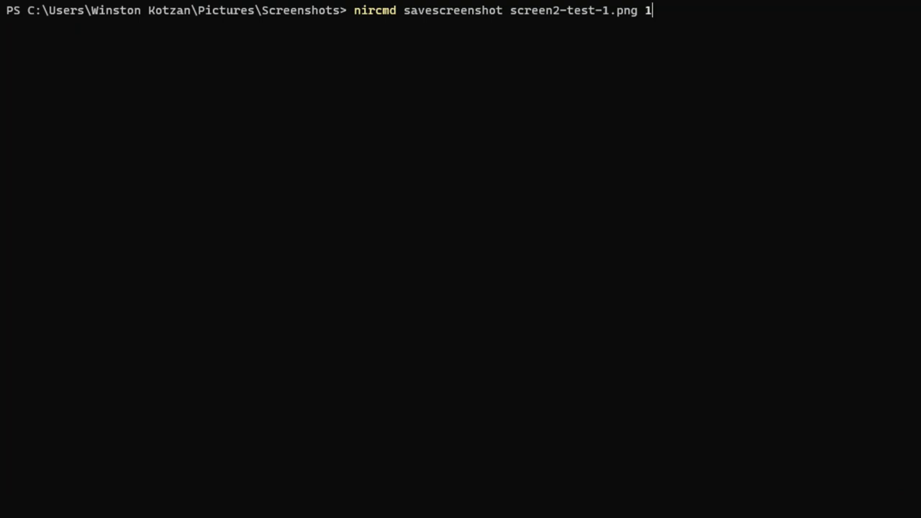
pyautogui.write('921')
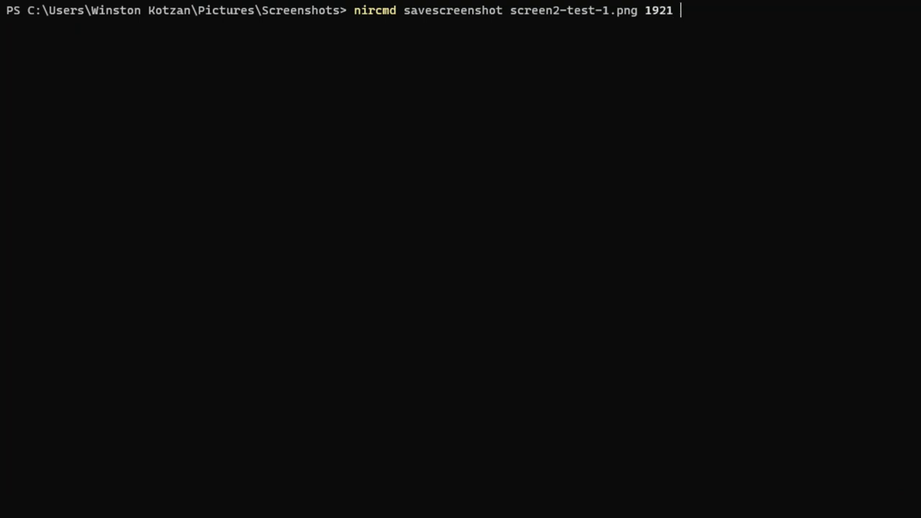
pyautogui.write('0')
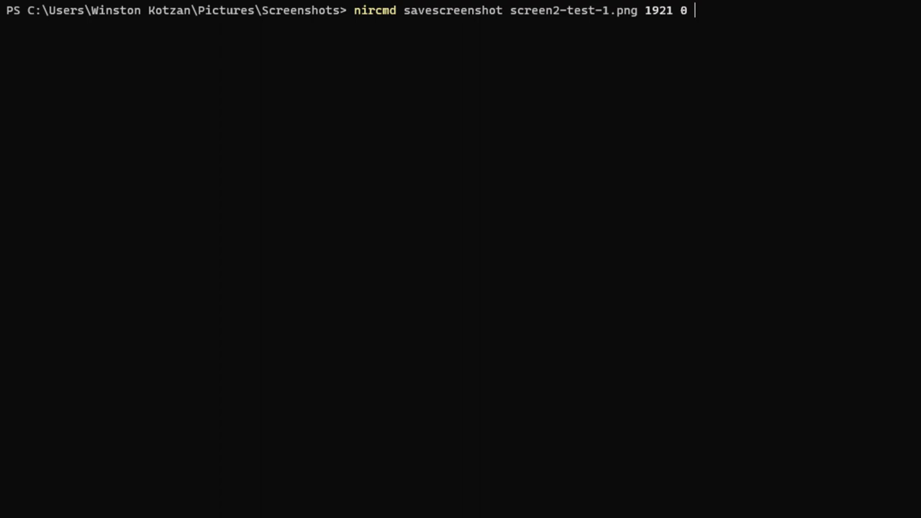
pyautogui.write('1920')
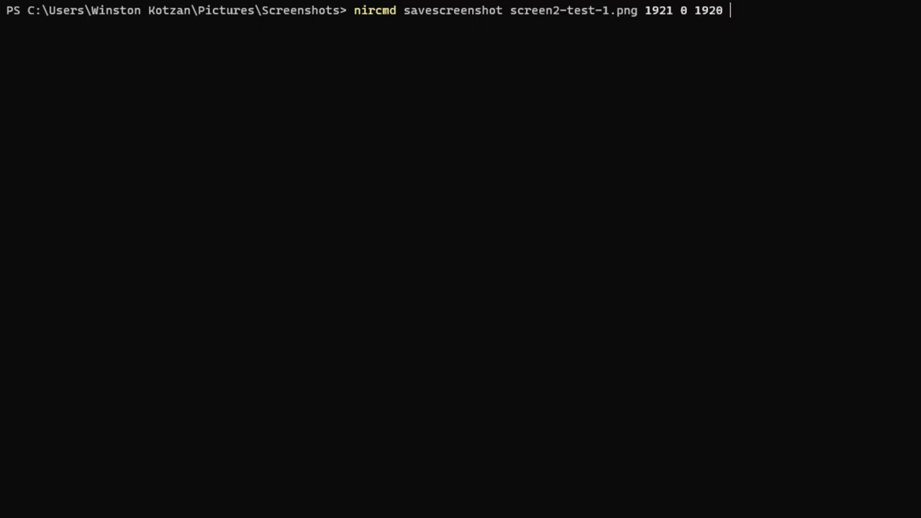
pyautogui.write('1080')
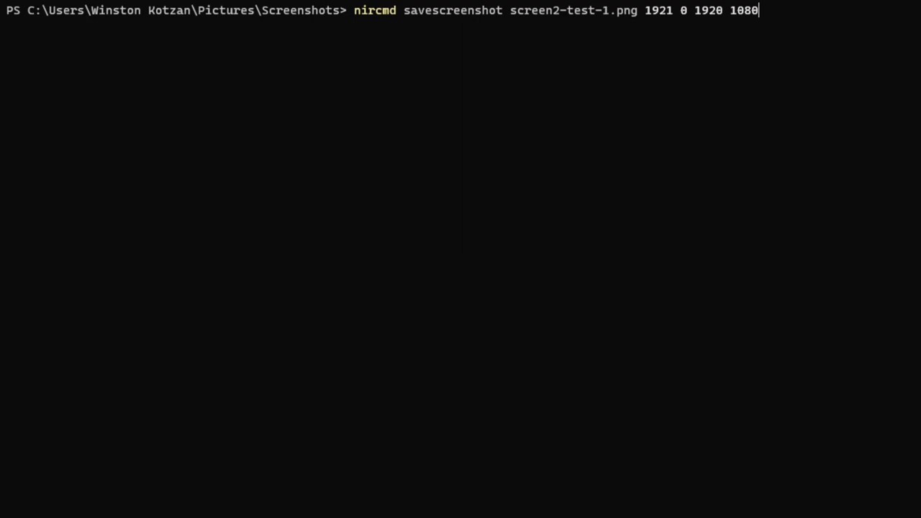
pyautogui.press('Return')
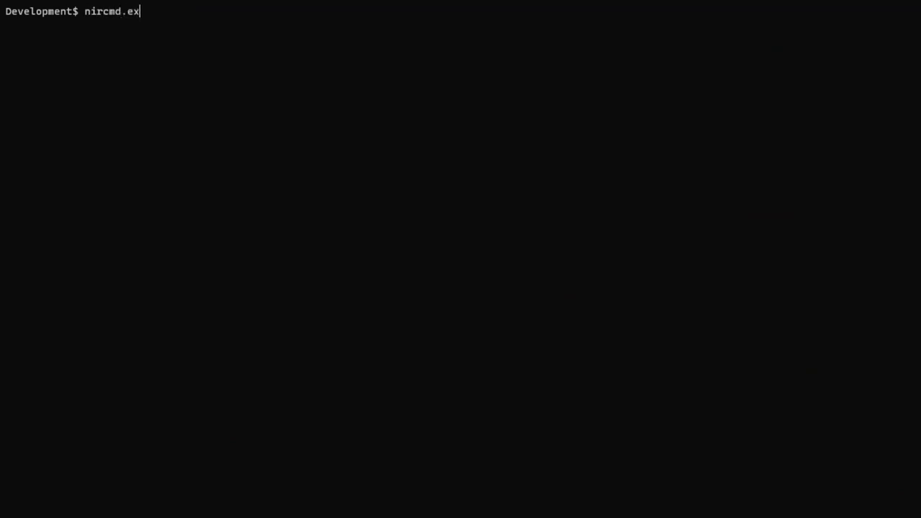
pyautogui.press('Return')
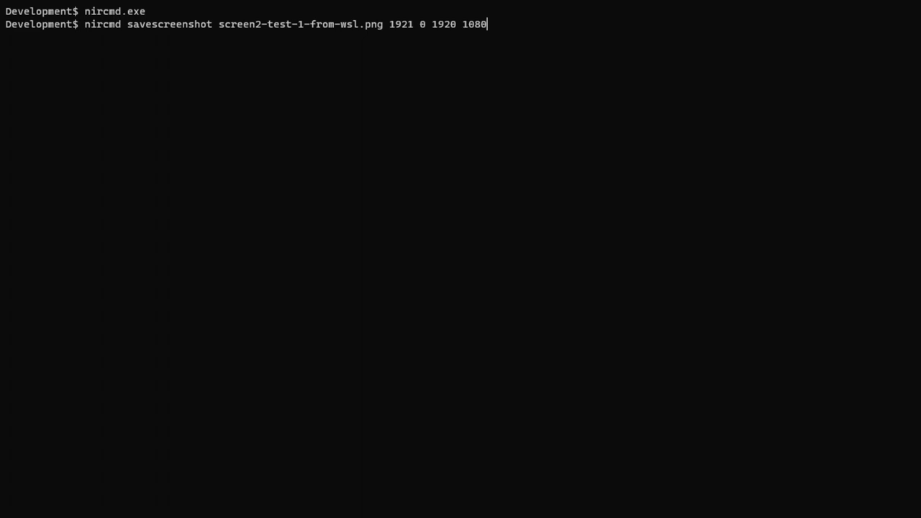
pyautogui.press('Return')
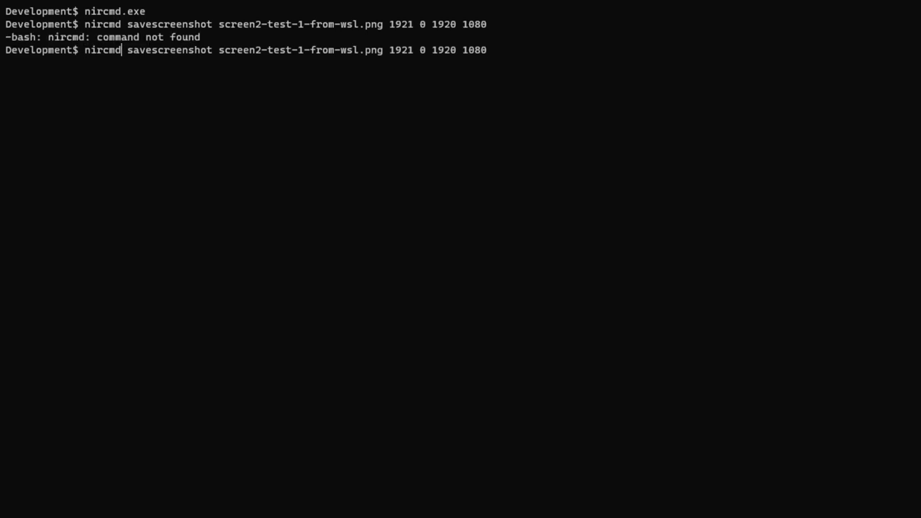
pyautogui.press('Return')
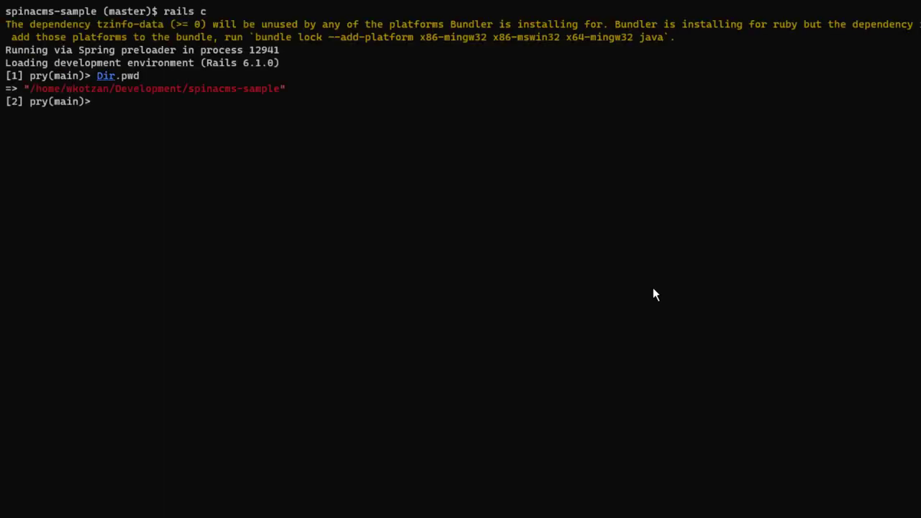
# Show the Rails application's root path in the Rails console.
pyautogui.write('Rails.')
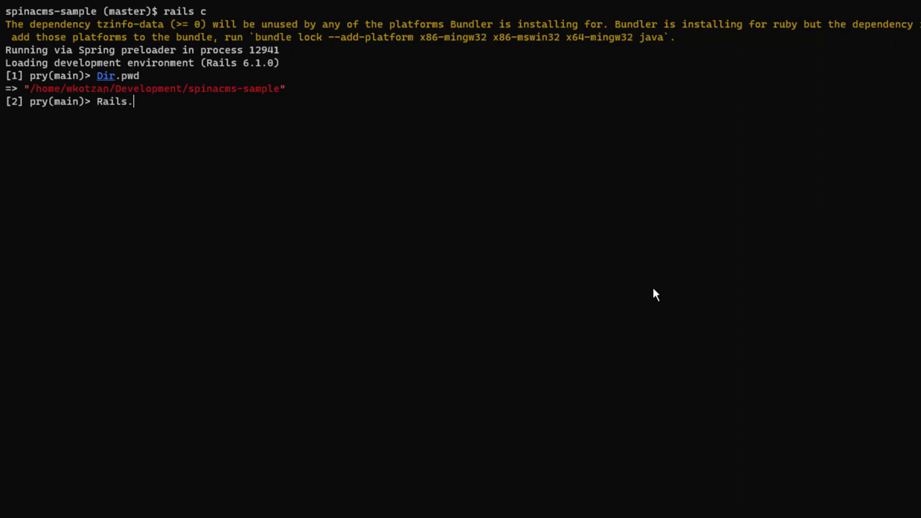
pyautogui.press('Return')
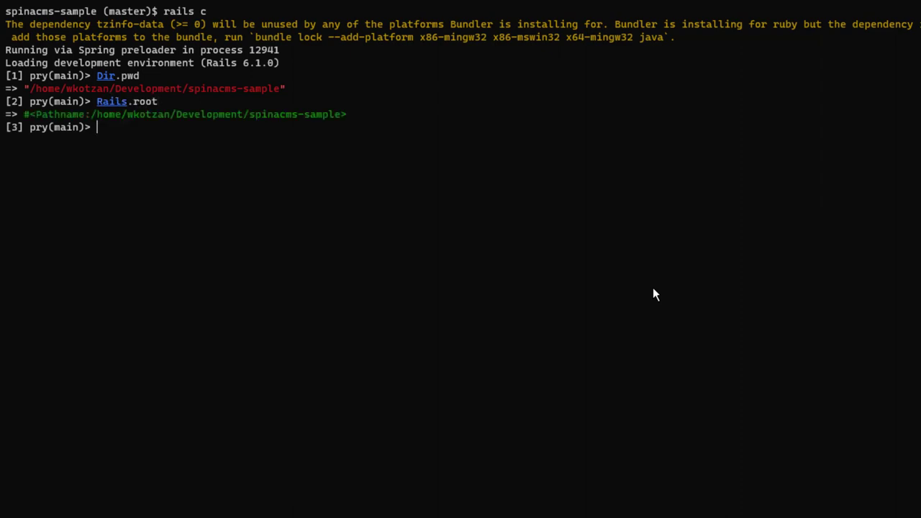
pyautogui.write('`nircmd.exe savescreenshot screen2-test-1-from-wsl.png 1921 0 1920 1080`')
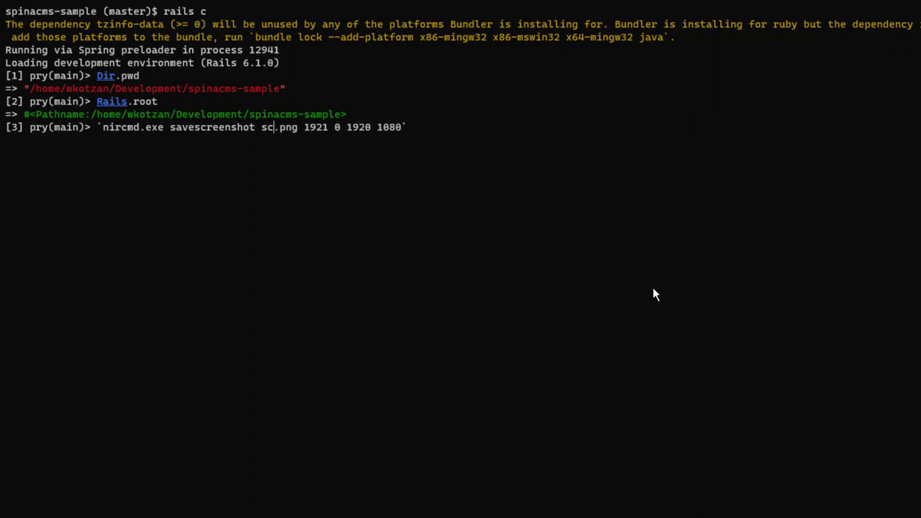
pyautogui.press('BackSpace')
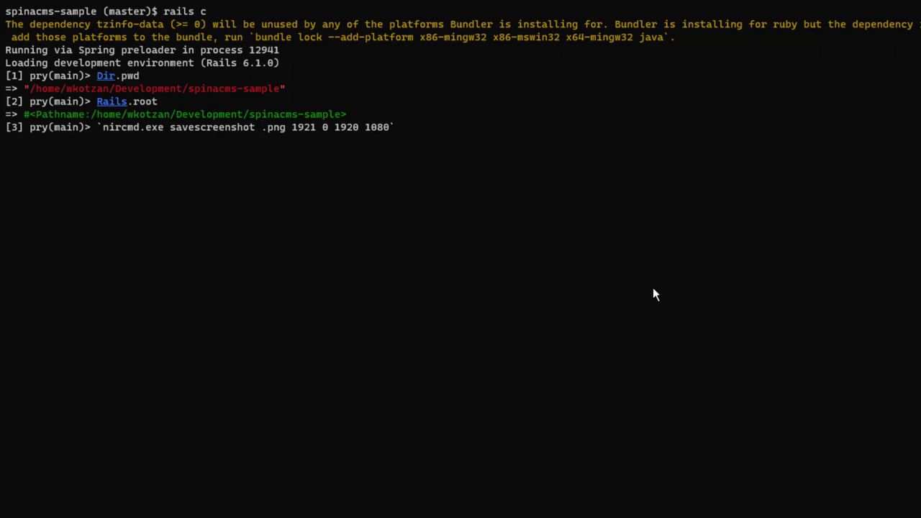
pyautogui.write('#{}')
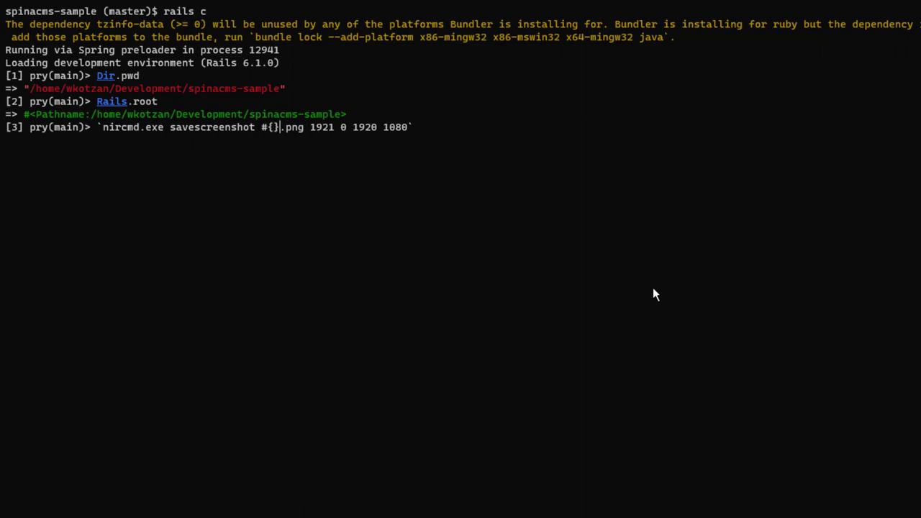
pyautogui.write('Rails.root.join')
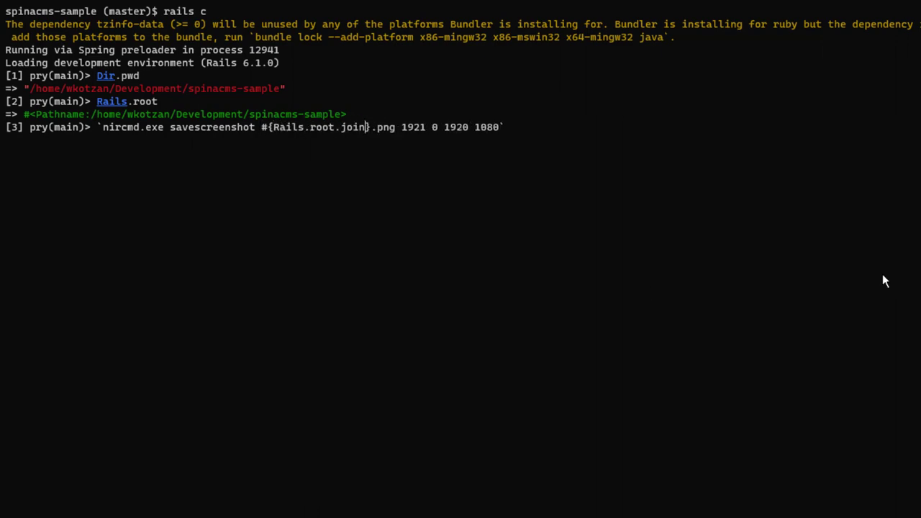
pyautogui.write('()')
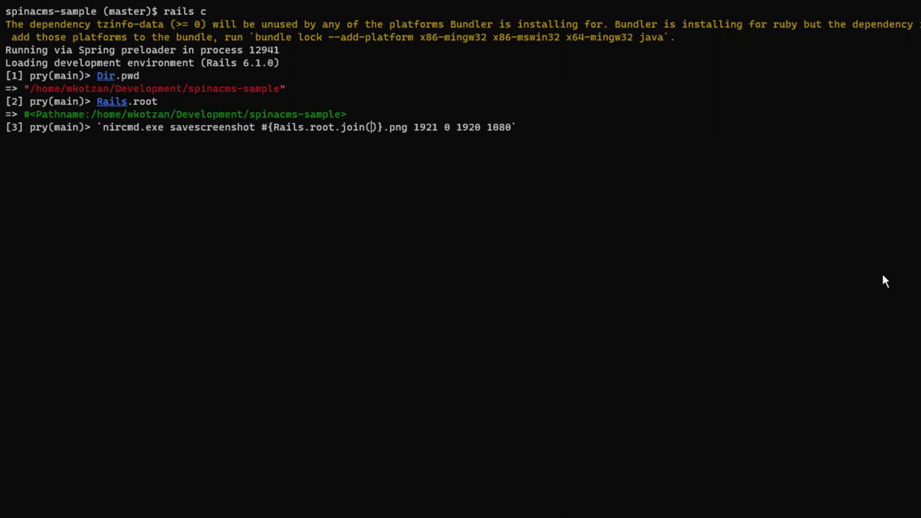
pyautogui.write("'screencap-test-from-ruby.'")
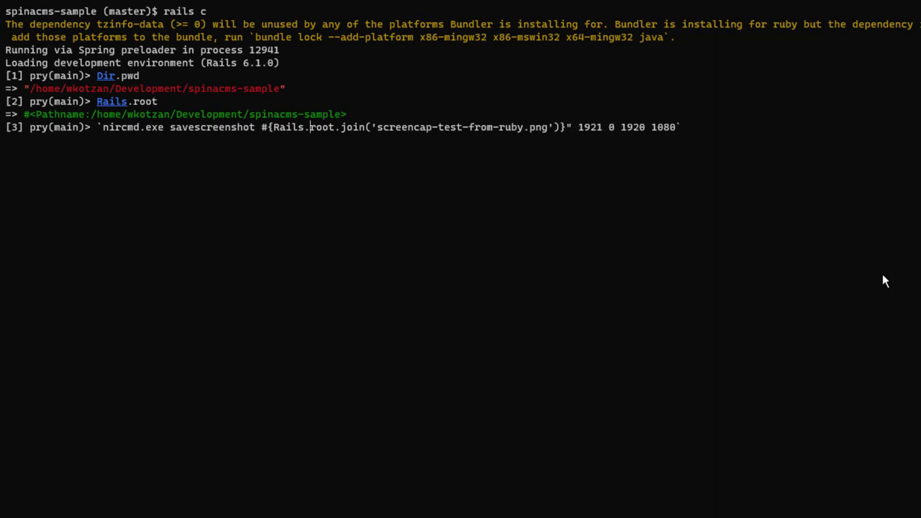
pyautogui.write('"')
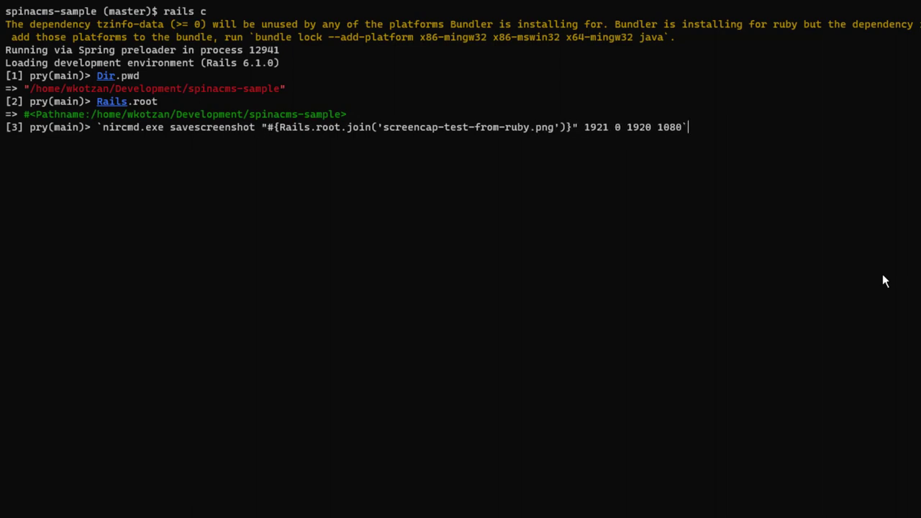
pyautogui.press('Return')
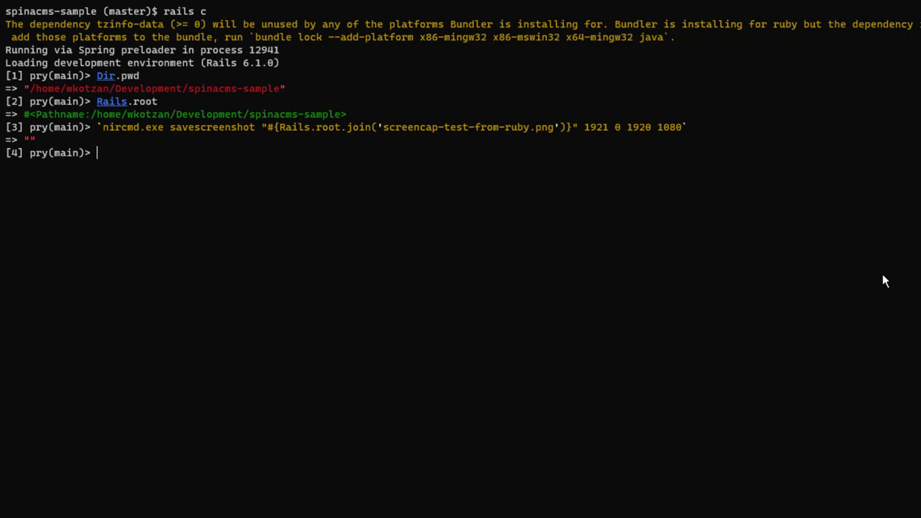
# List the project directory to confirm screencap-test-from-ruby.png was created.
pyautogui.write('Dir.ls')
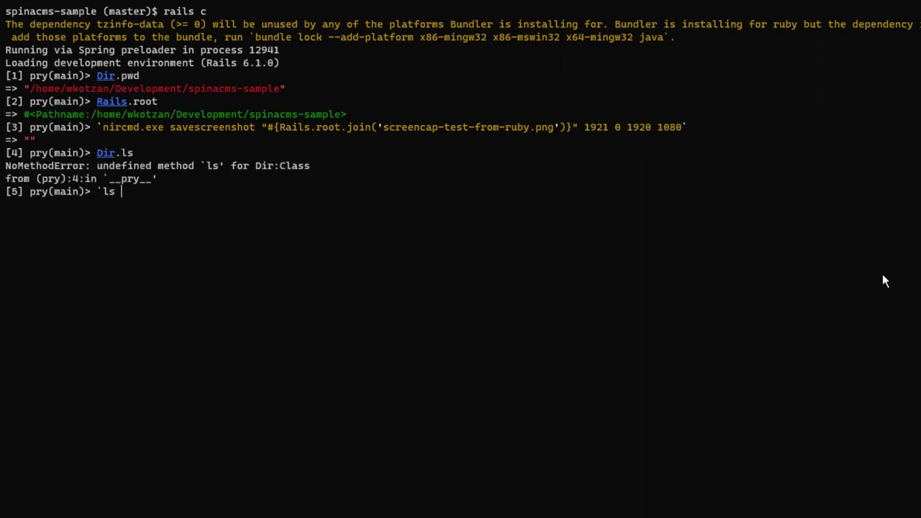
pyautogui.press('Return')
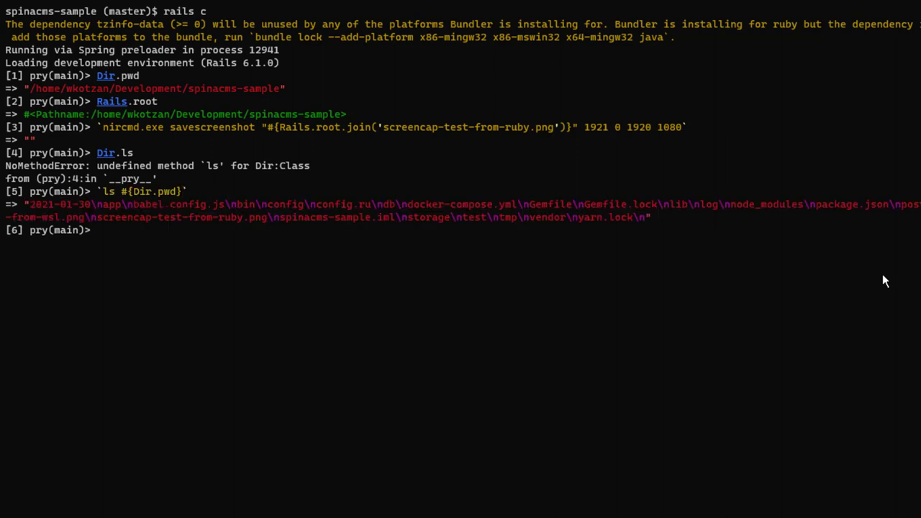